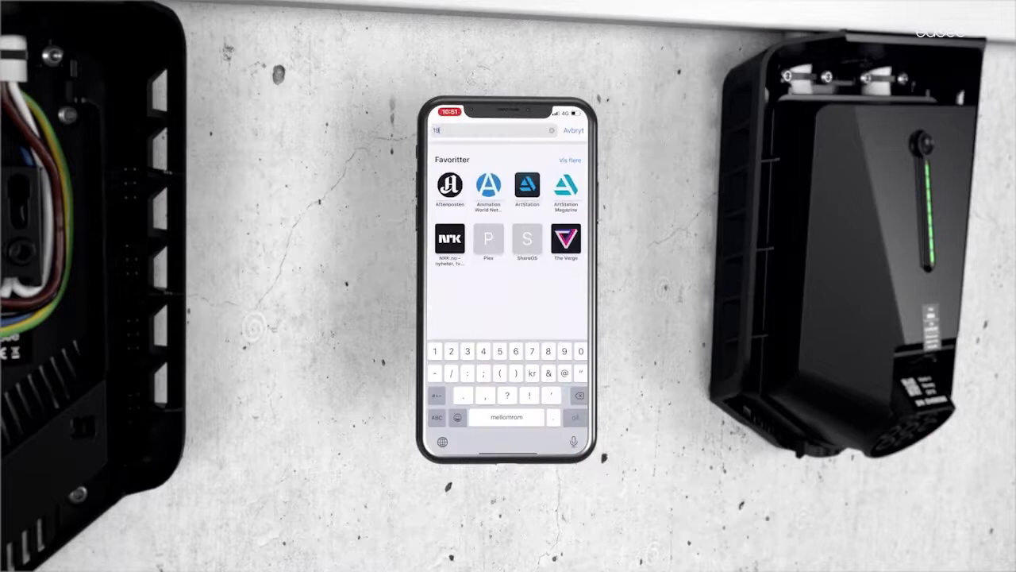
Load the charger page at 192.168.4.1 and enter the first PIN digit.
{"action": "type", "text": "2.168.4.1"}
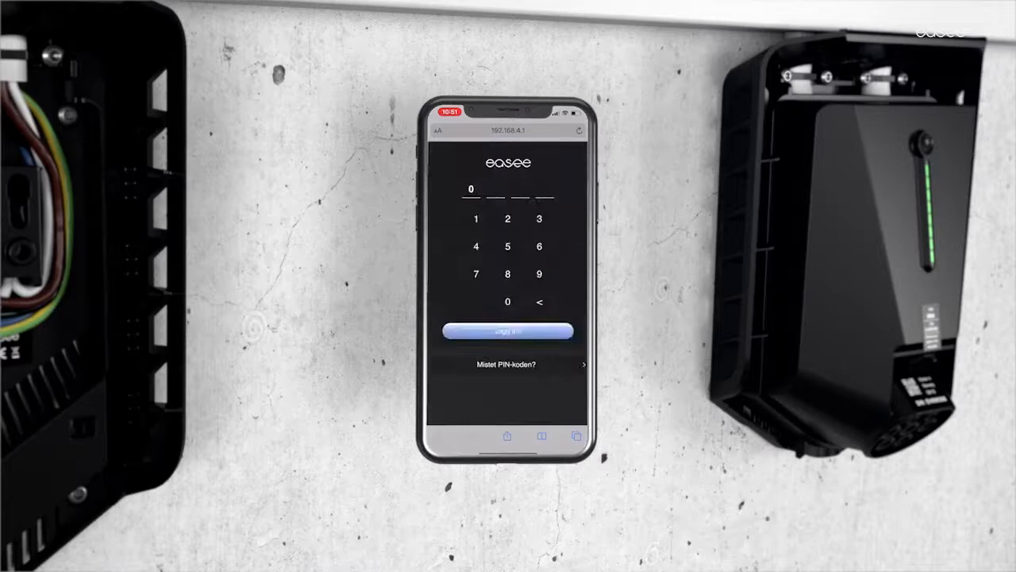
Enter the remaining PIN digits and log in to reach the installer details form.
{"action": "left_click", "coordinate": [508, 246]}
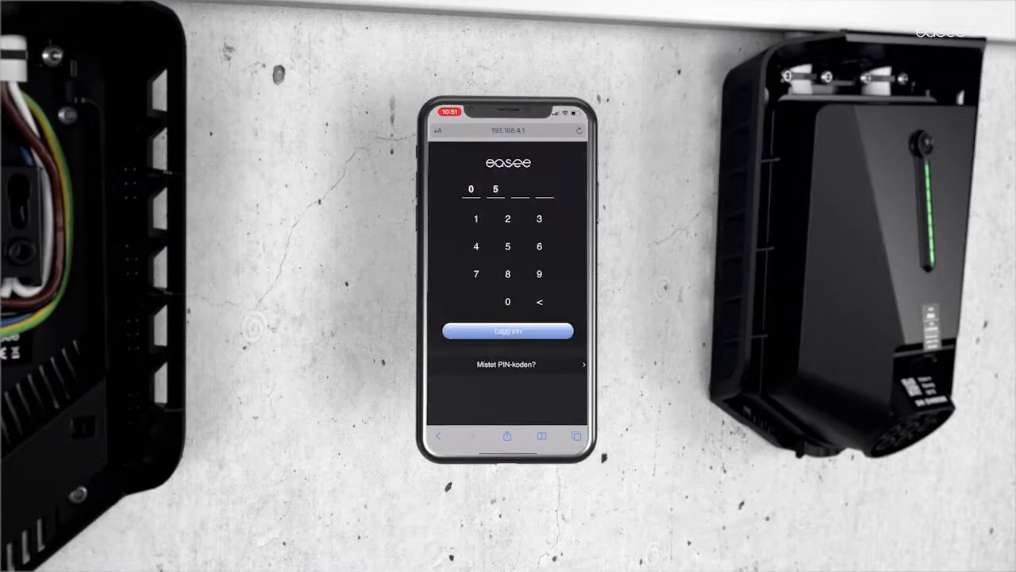
{"action": "left_click", "coordinate": [508, 219]}
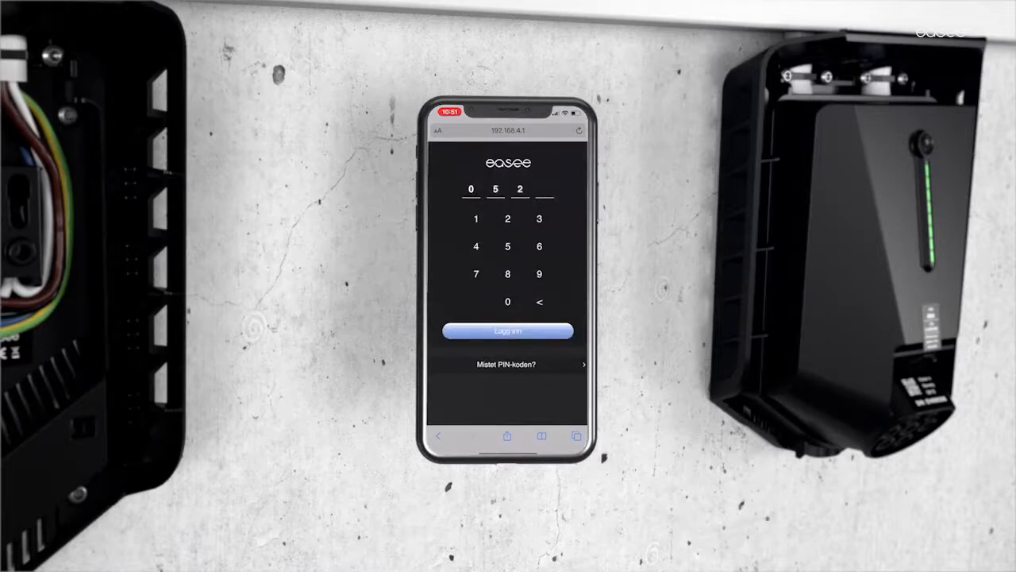
{"action": "left_click", "coordinate": [508, 332]}
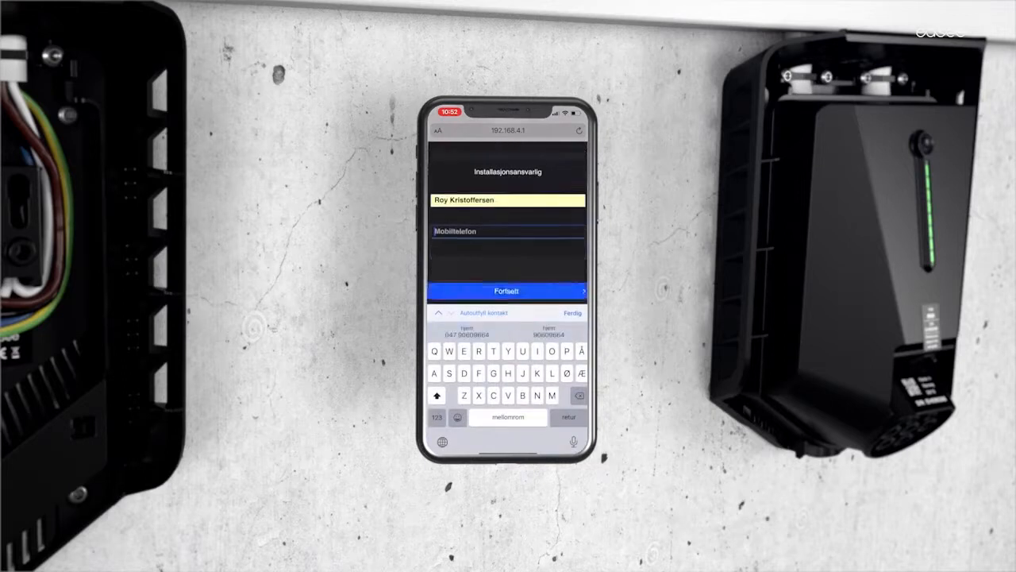
Submit installer details, then join Wi-Fi network 'Try' with its password.
{"action": "left_click", "coordinate": [507, 291]}
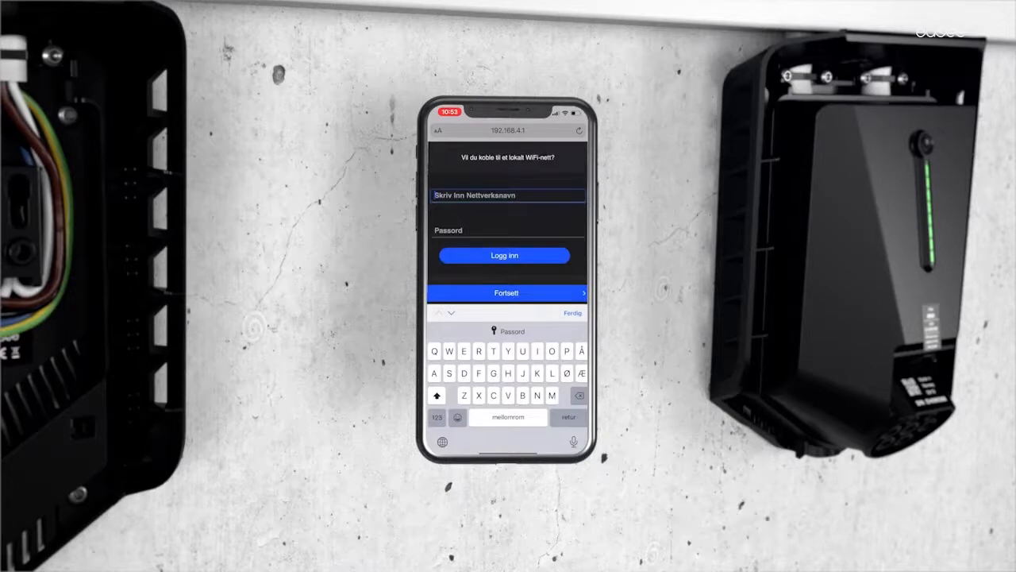
{"action": "type", "text": "Try"}
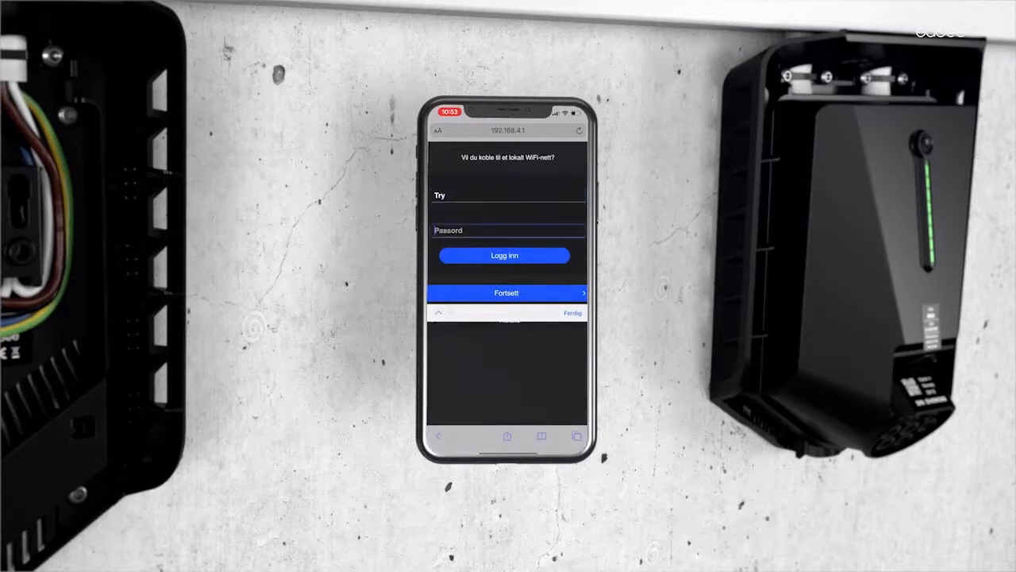
{"action": "type", "text": "••"}
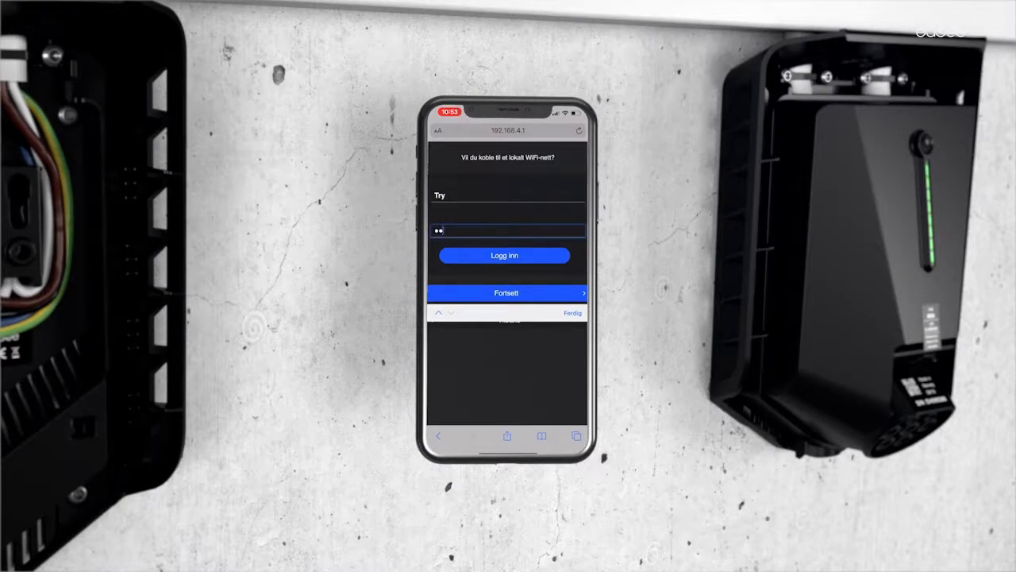
{"action": "type", "text": "••••"}
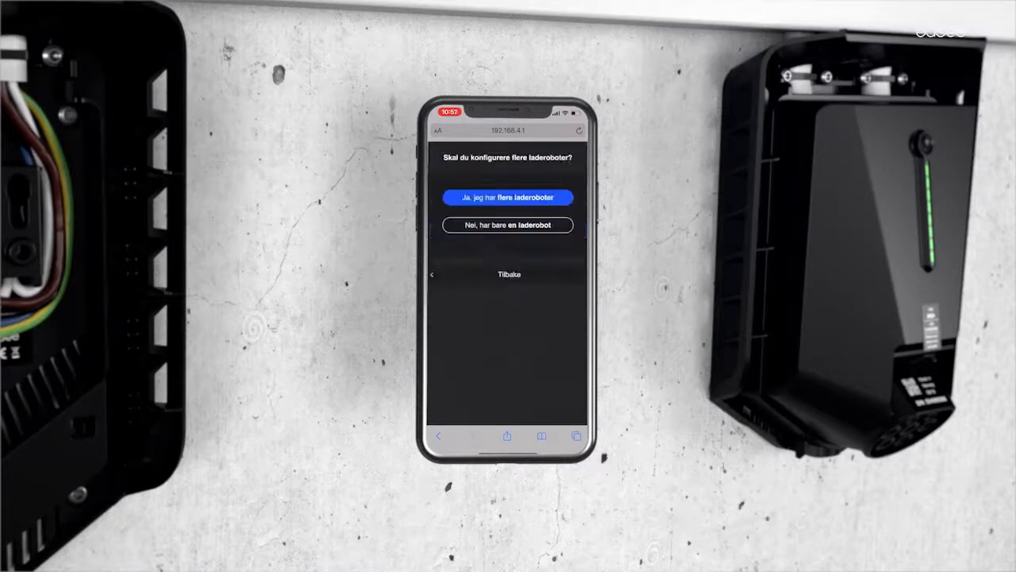
Confirm only one charger is configured, reaching the ready-for-use message.
{"action": "left_click", "coordinate": [508, 225]}
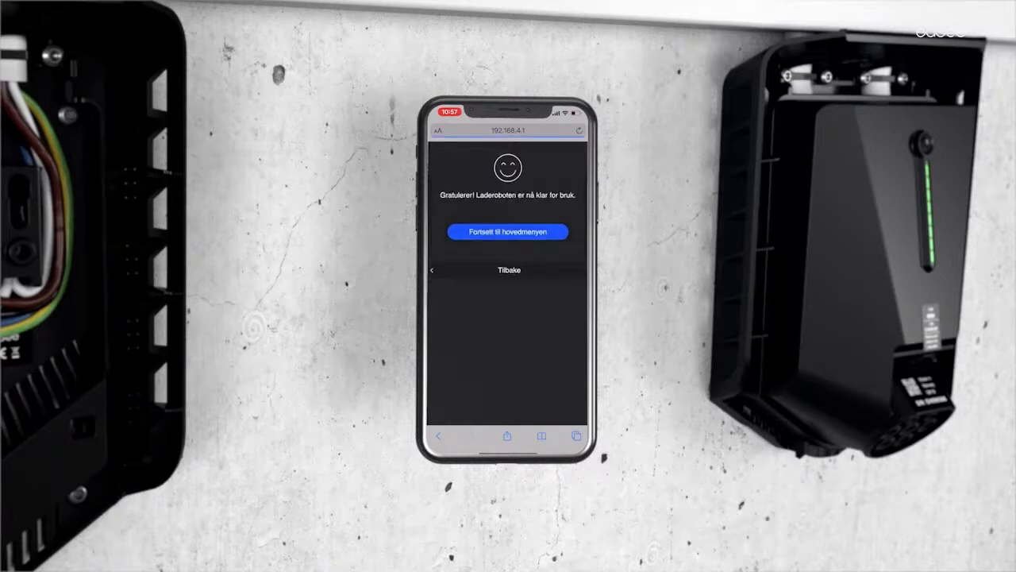